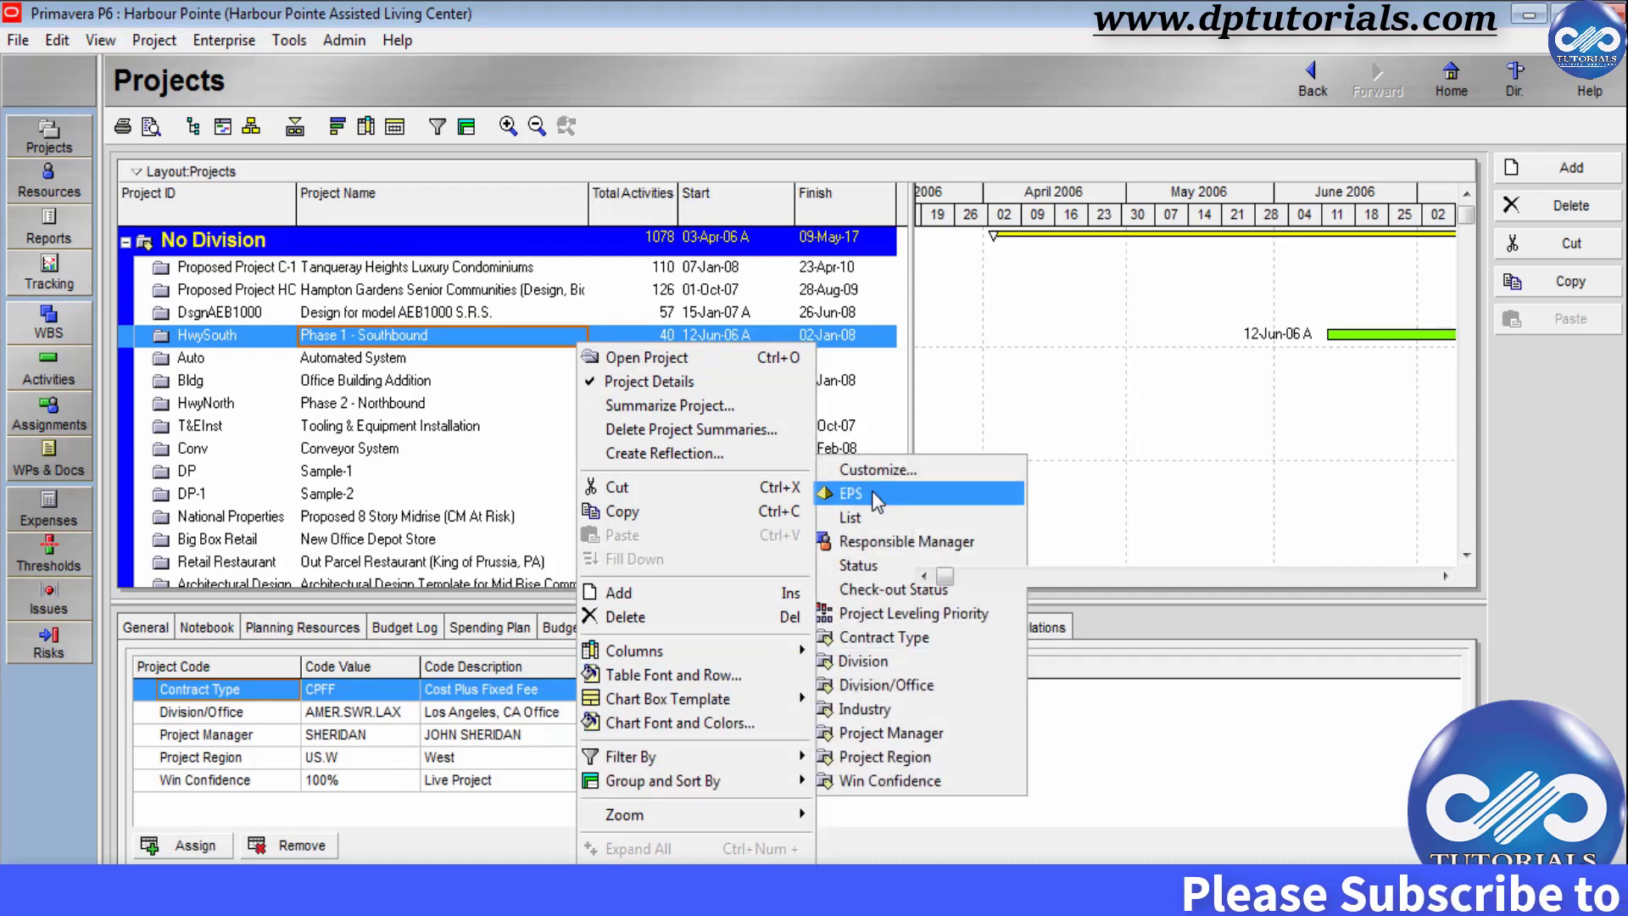
Group and sort the Projects list by EPS instead of by Division
{"action": "left_click", "coordinate": [850, 493]}
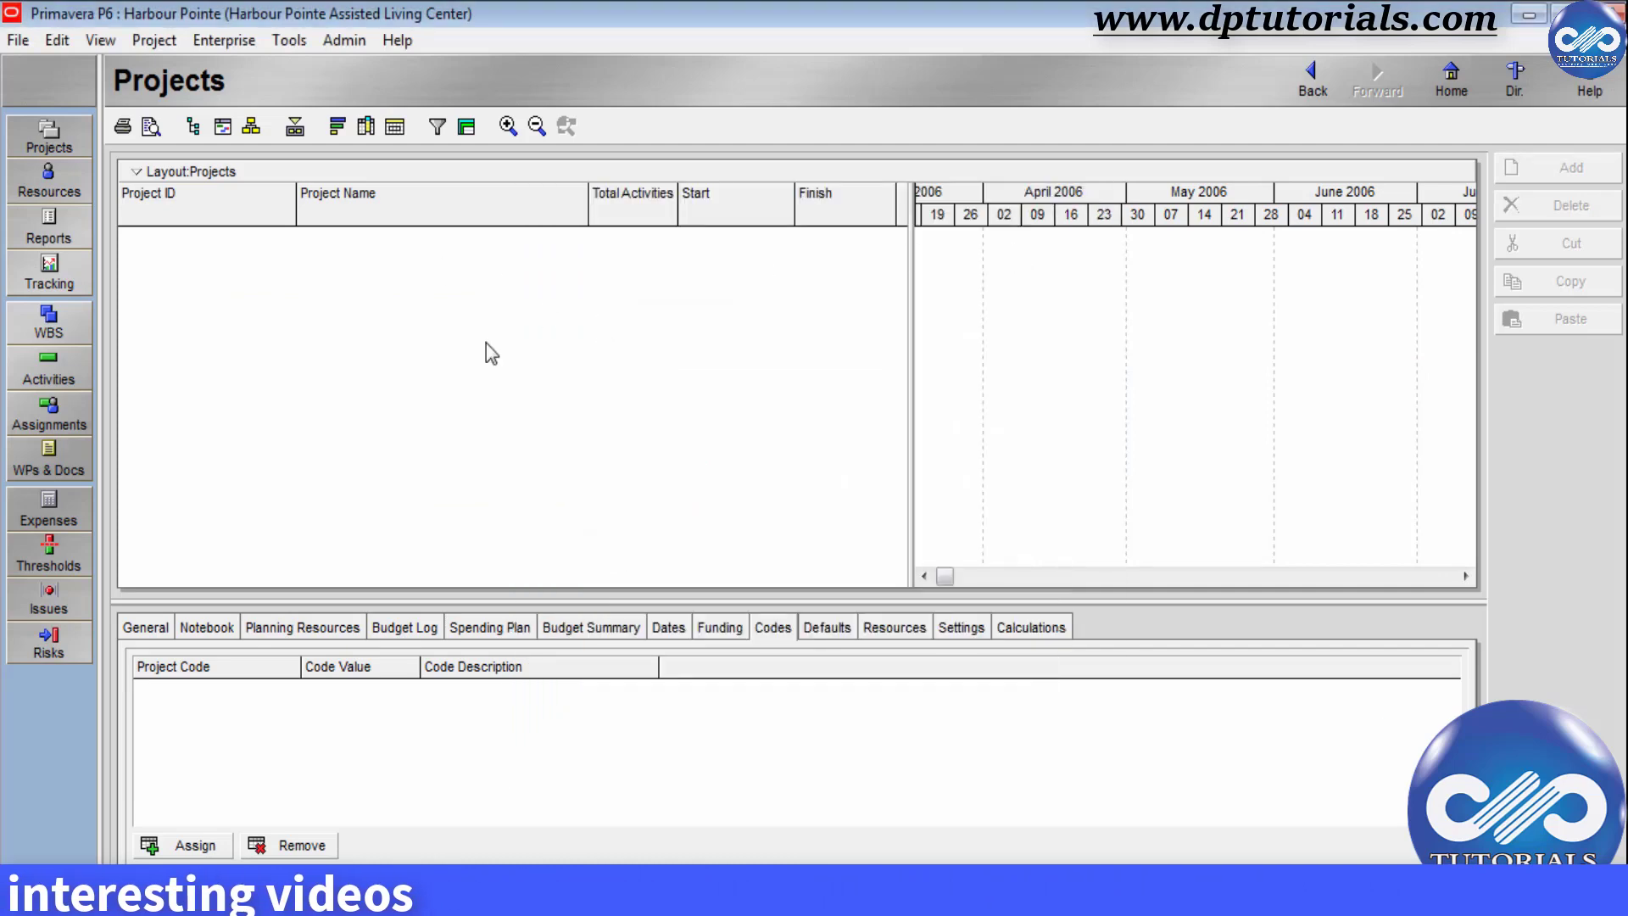